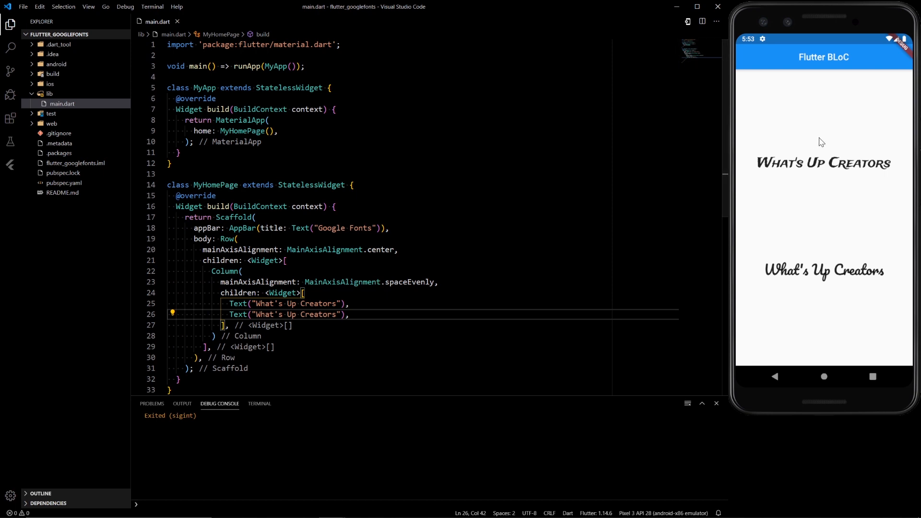
mouse_move(884, 291)
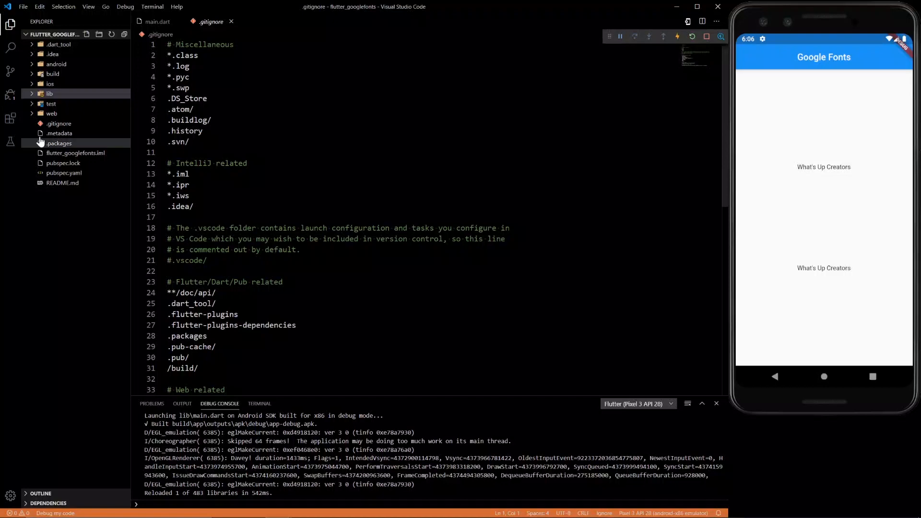
Open lib/main.dart and open the new top-level fonts folder in File Explorer
click(49, 94)
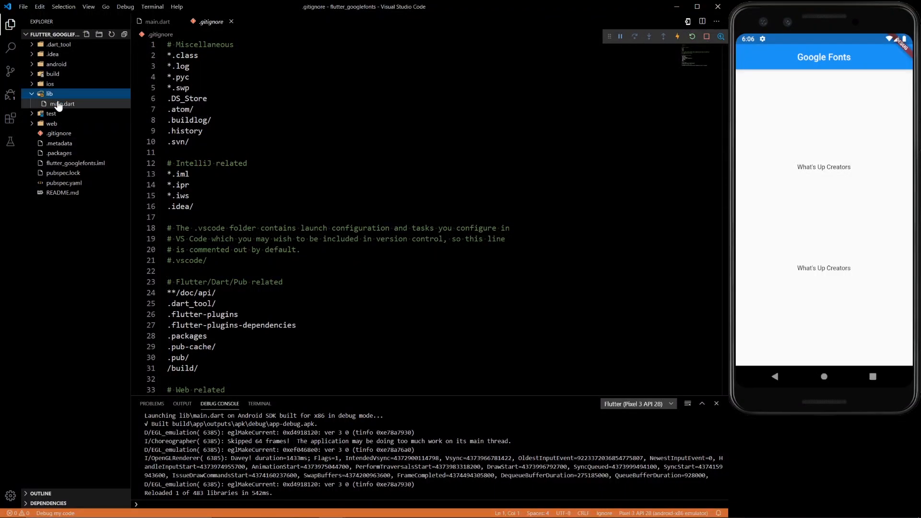
click(61, 103)
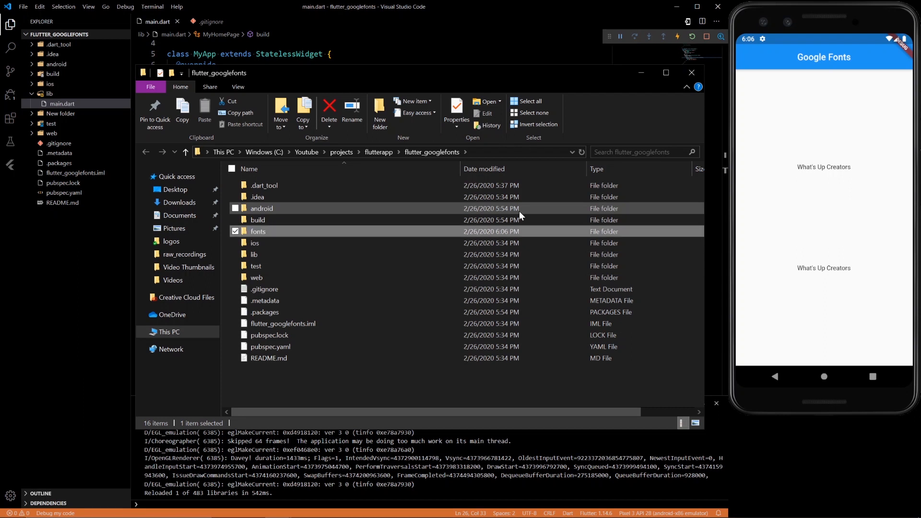
double_click(258, 230)
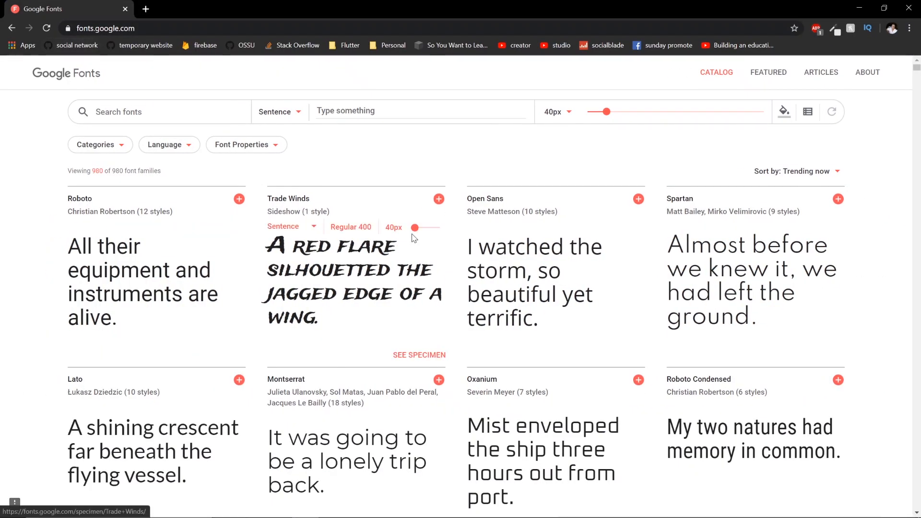
mouse_move(438, 198)
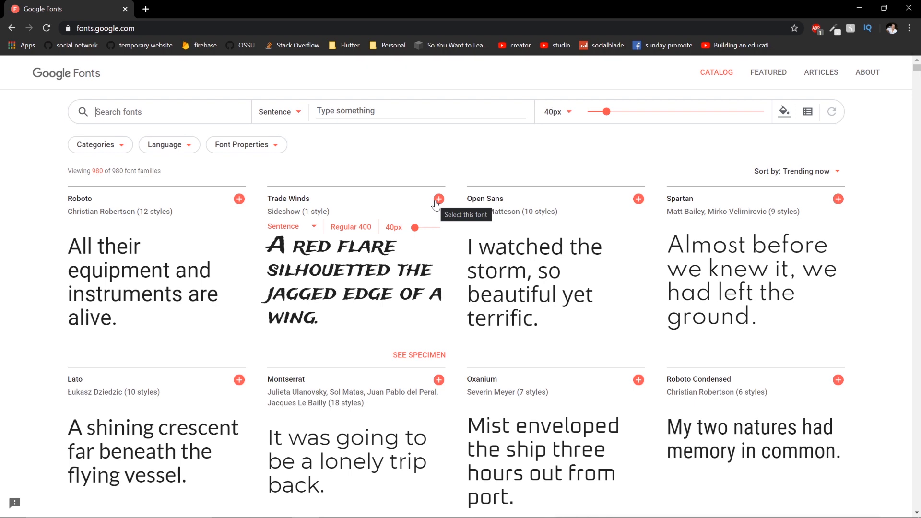
Add Trade Winds to the Google Fonts selection and download the family zip
click(438, 199)
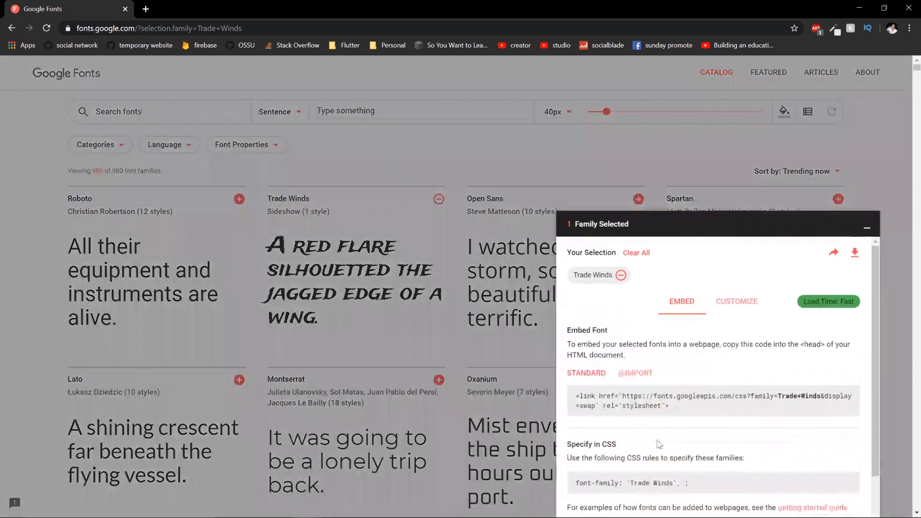
click(855, 252)
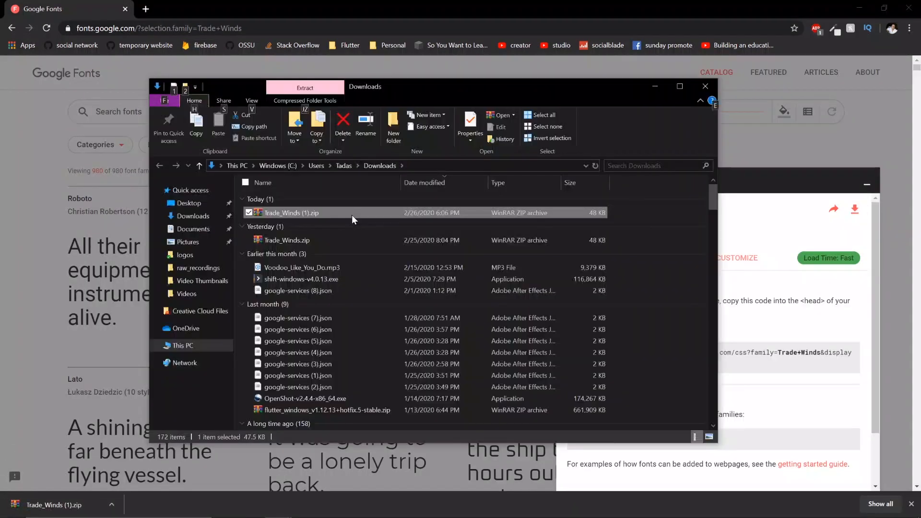
mouse_move(334, 215)
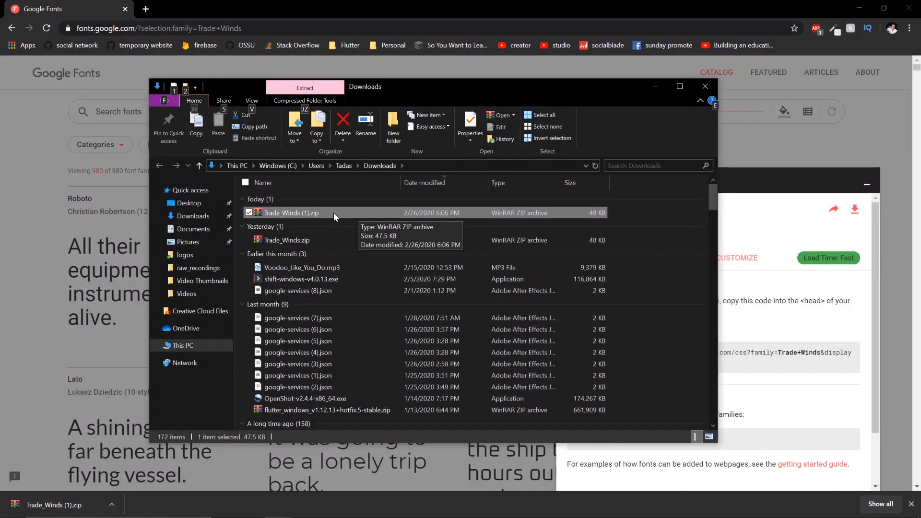
Extract Trade_Winds (1).zip into the project's fonts folder
right_click(292, 212)
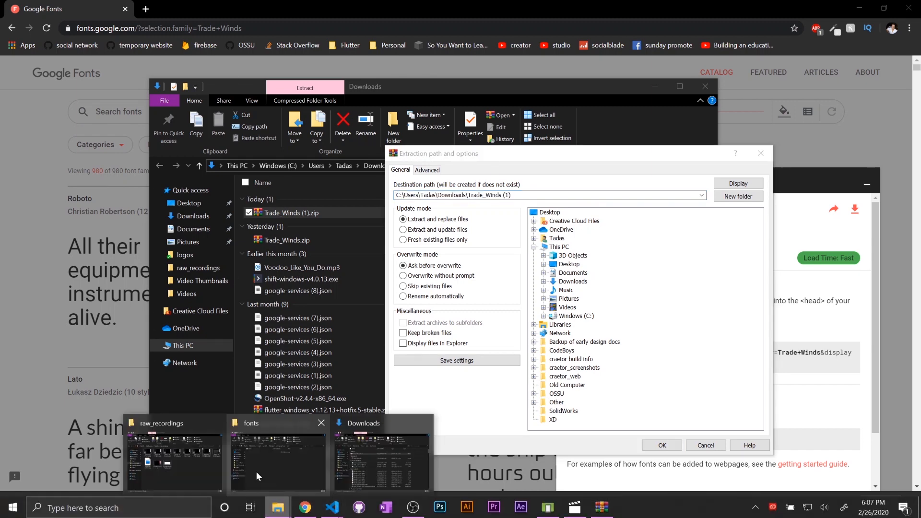
click(277, 458)
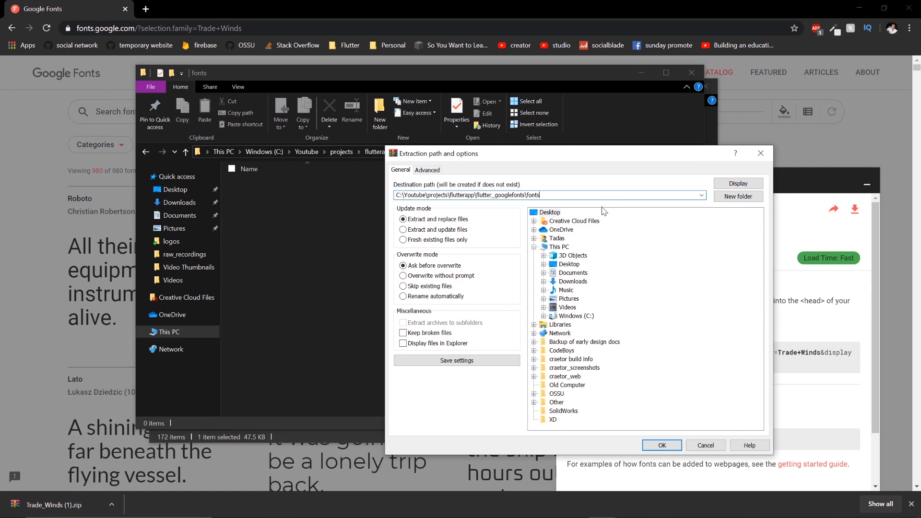
click(704, 445)
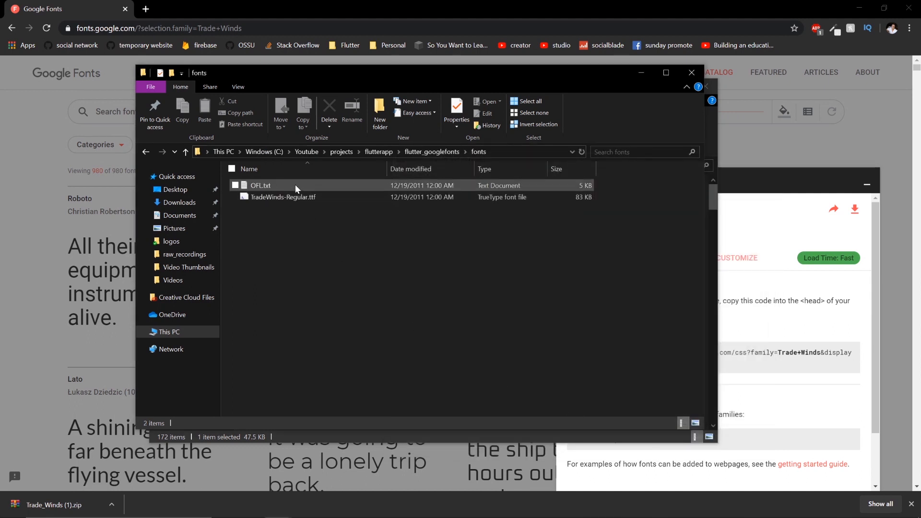
Open the extracted OFL.txt licence file in Notepad
double_click(260, 185)
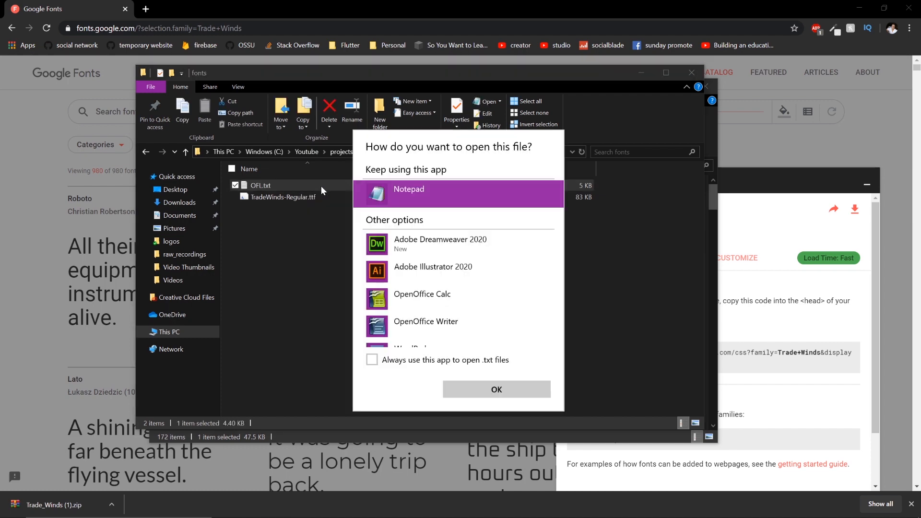
click(496, 389)
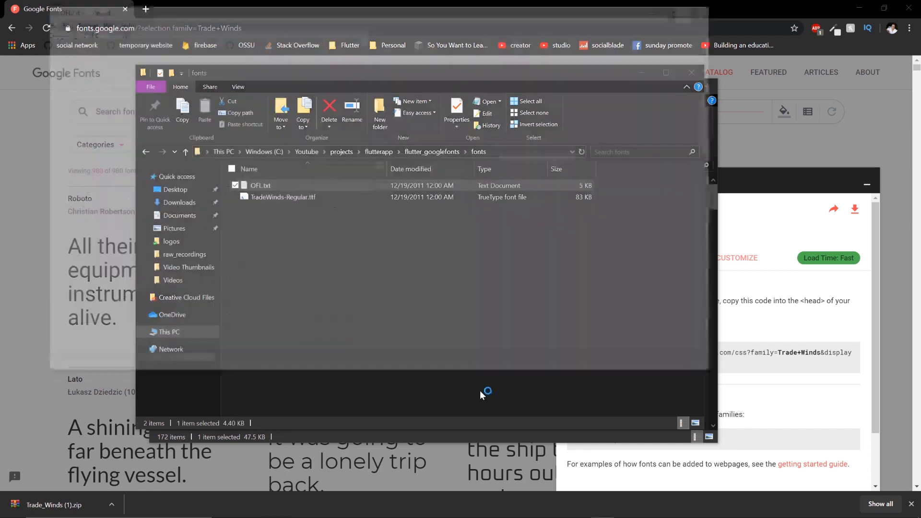
double_click(260, 185)
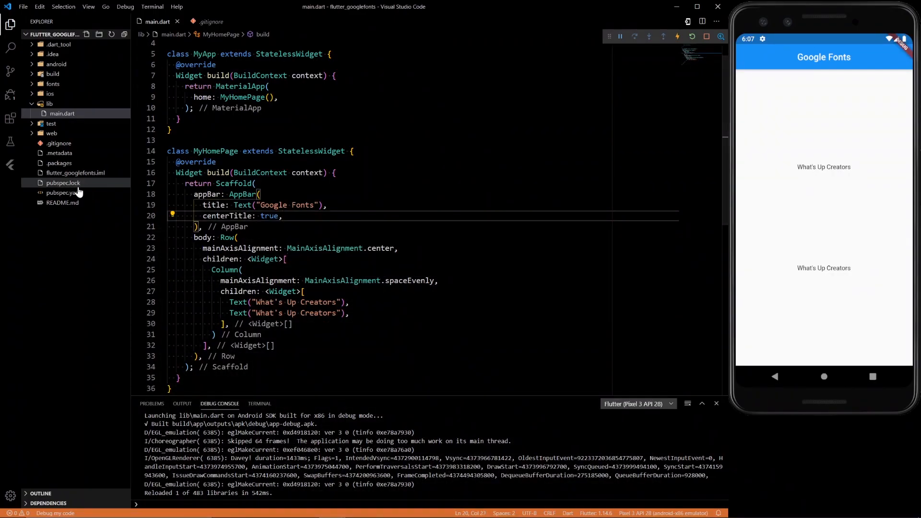
In pubspec.yaml, uncomment the fonts section and set family: tradewinds
click(64, 192)
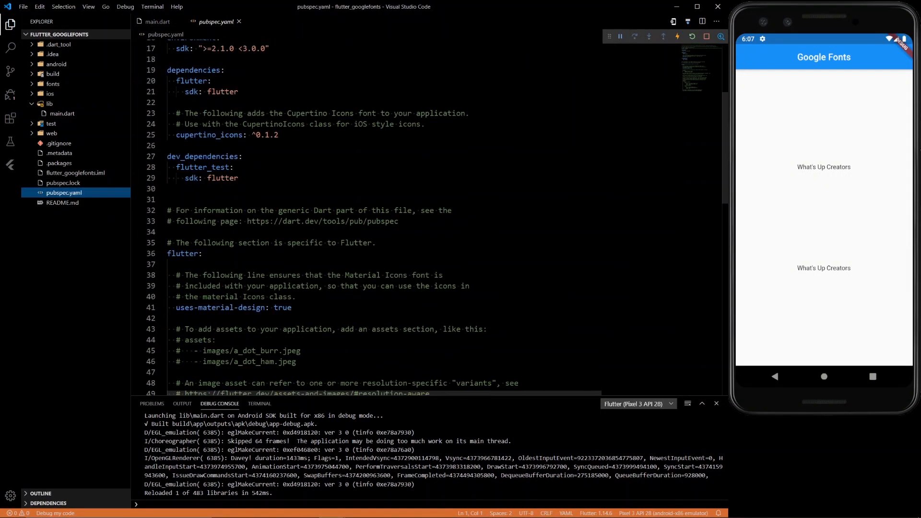
scroll(down, 3)
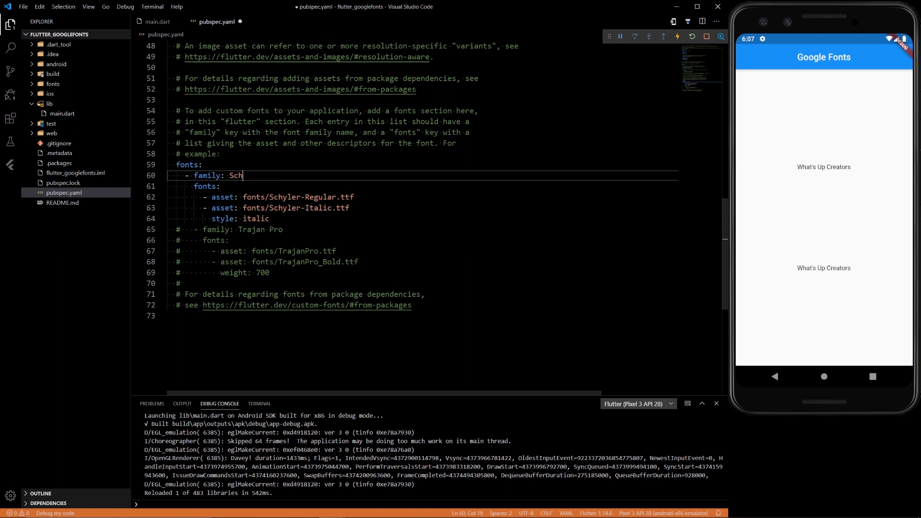
text(trad)
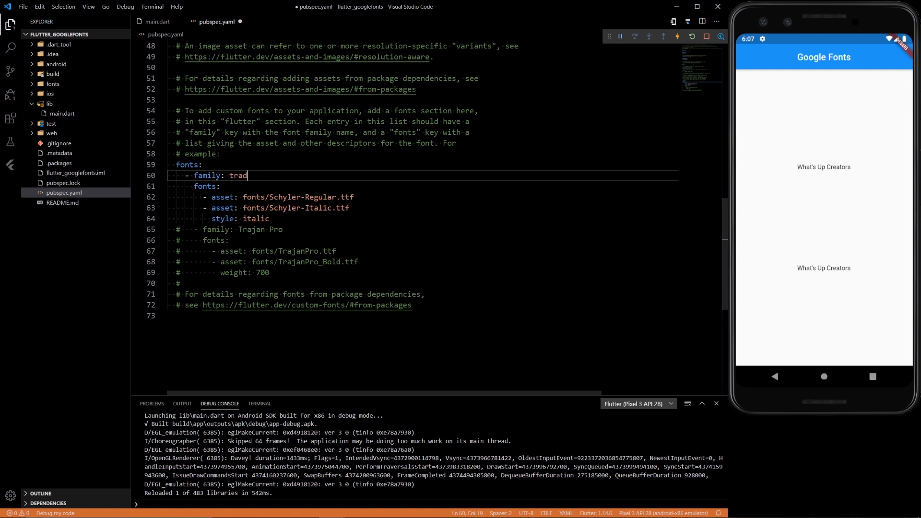
text(ewinds)
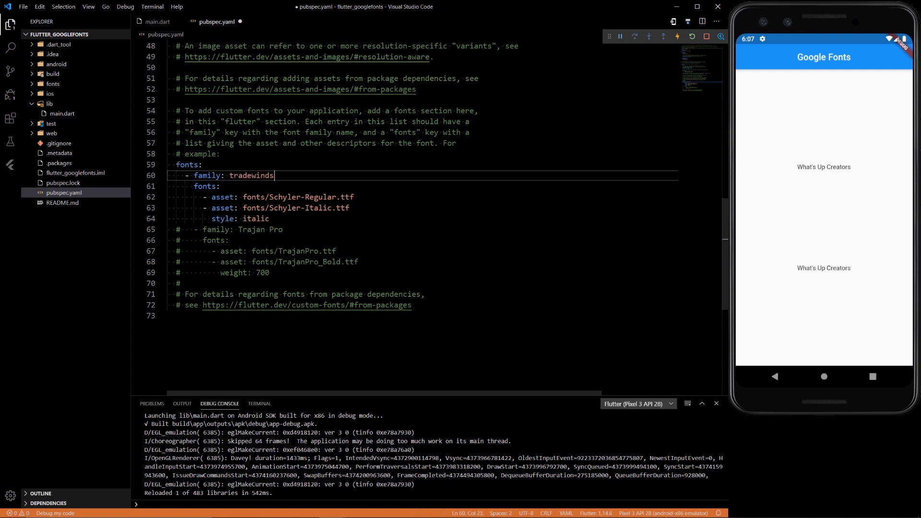
Change the font asset path to fonts/TradeWinds-Regular.ttf
click(52, 83)
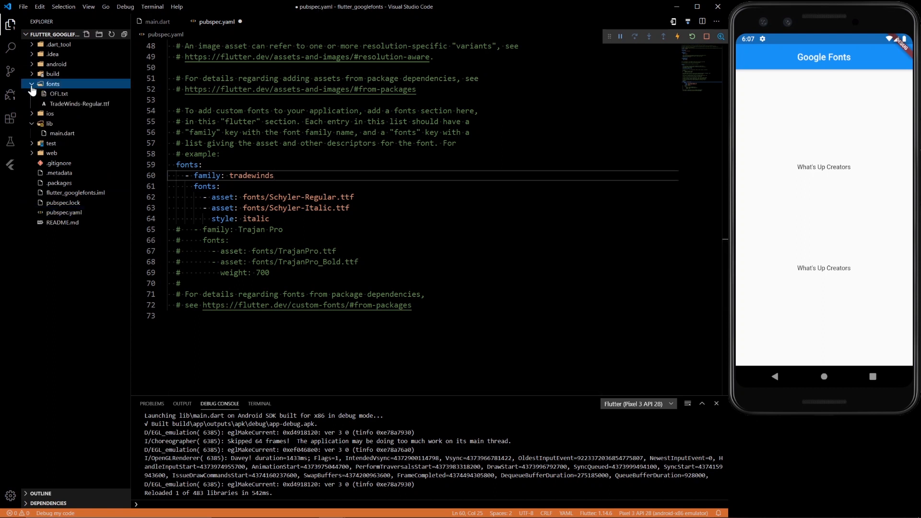
click(269, 219)
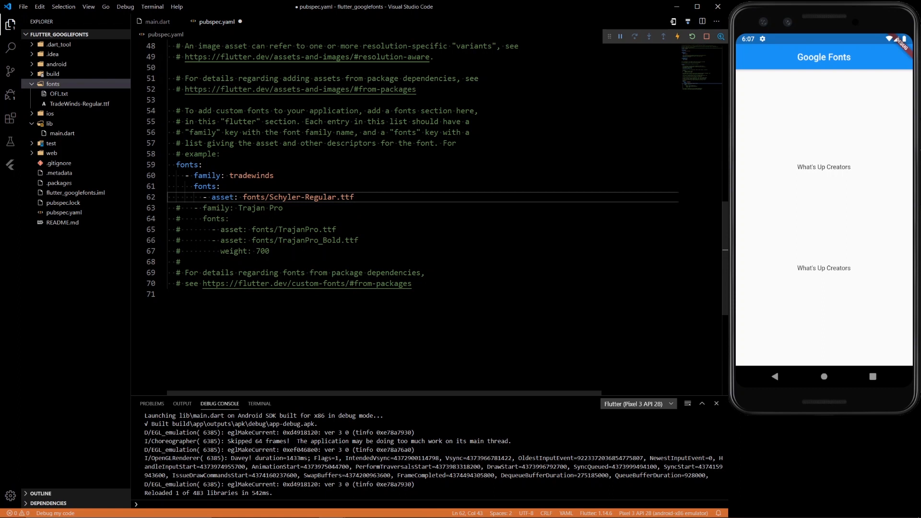
double_click(304, 196)
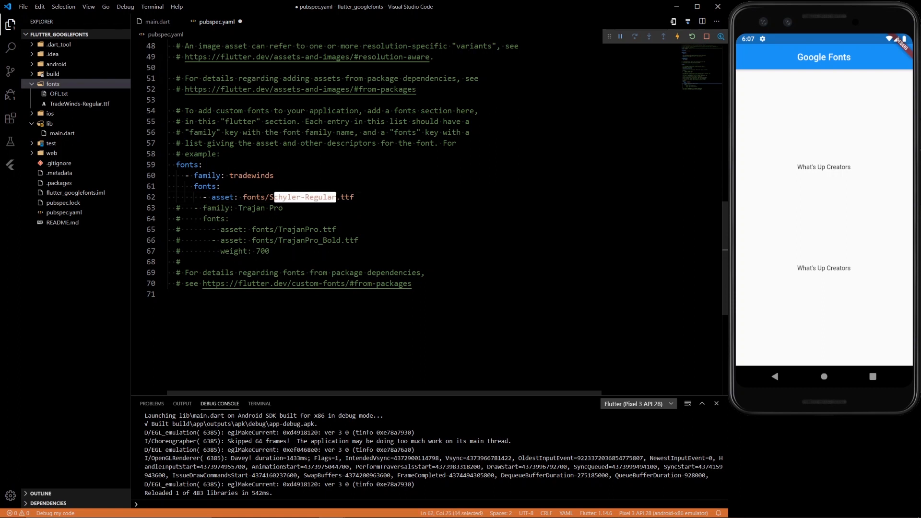
text(TradeWinds)
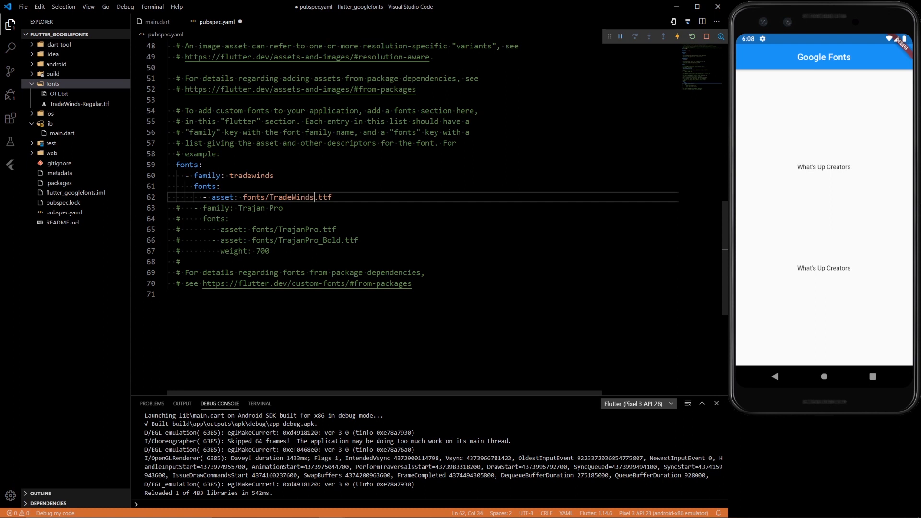
text(-Regular)
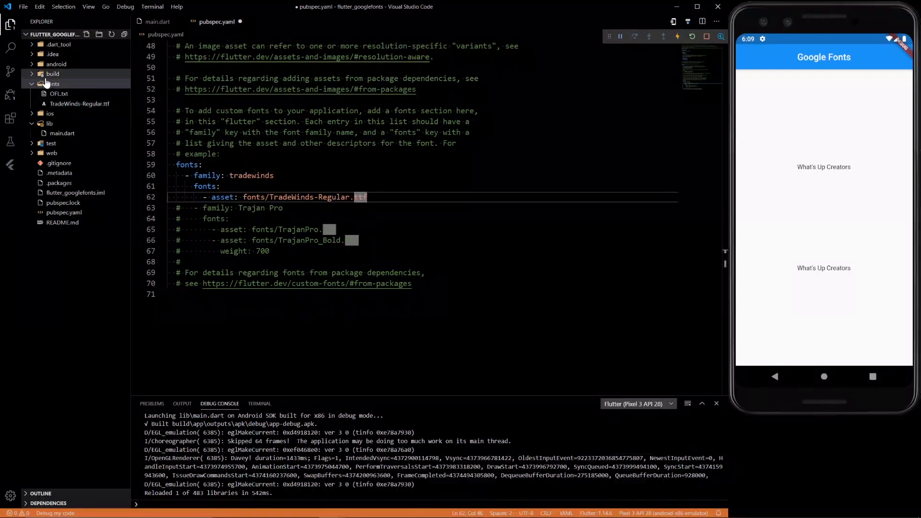
click(53, 83)
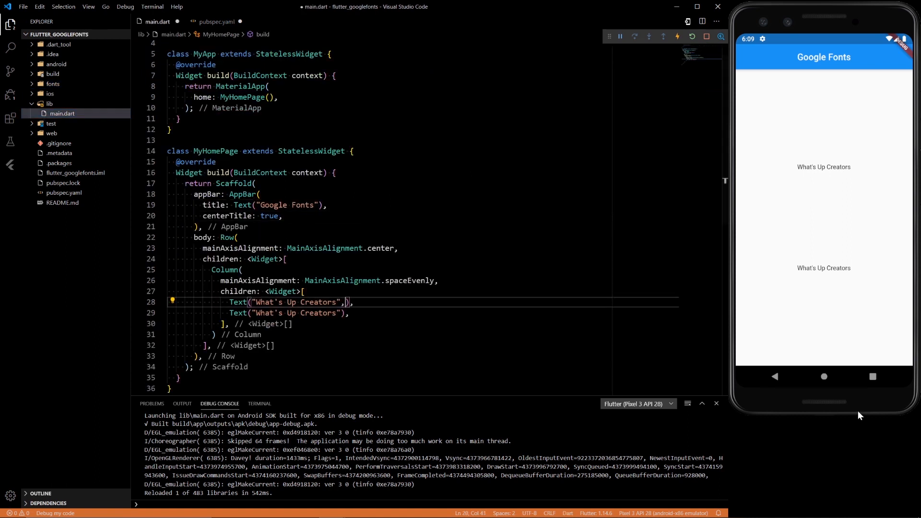
Give the first Text a TextStyle with fontFamily 'tradewinds' and fontSize 30, restarting the app
text(style: TextStyle()
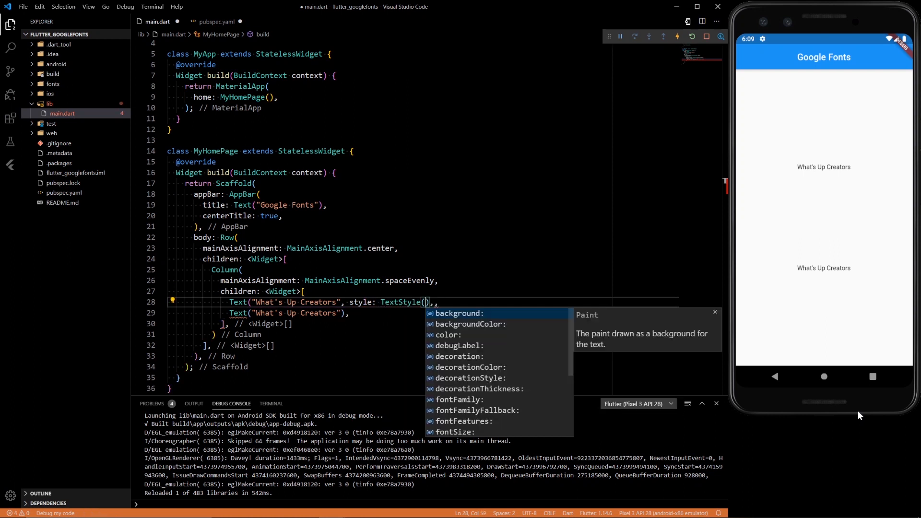
text(fontFamily: t)
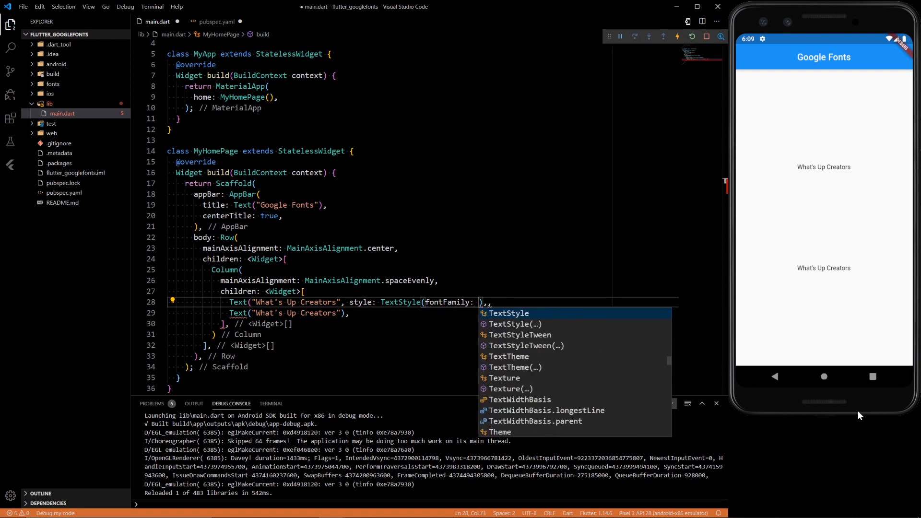
text(tra")
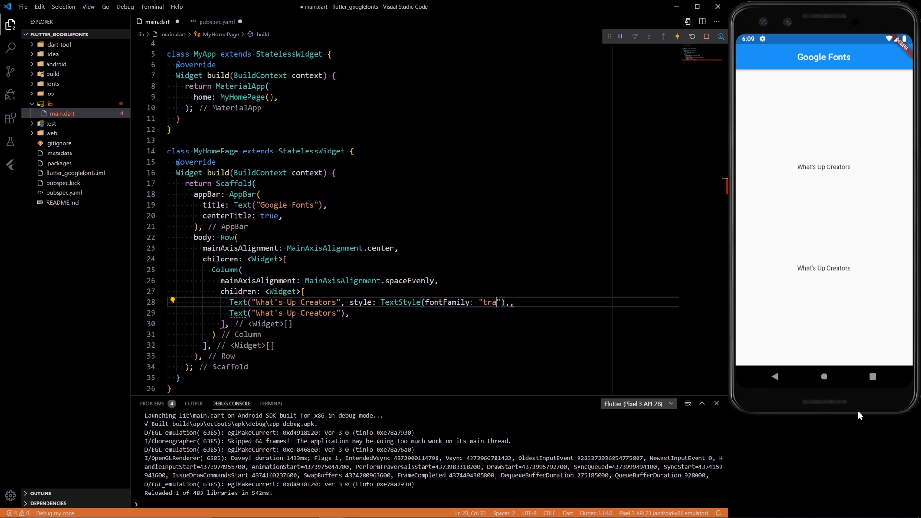
text(dewinds)
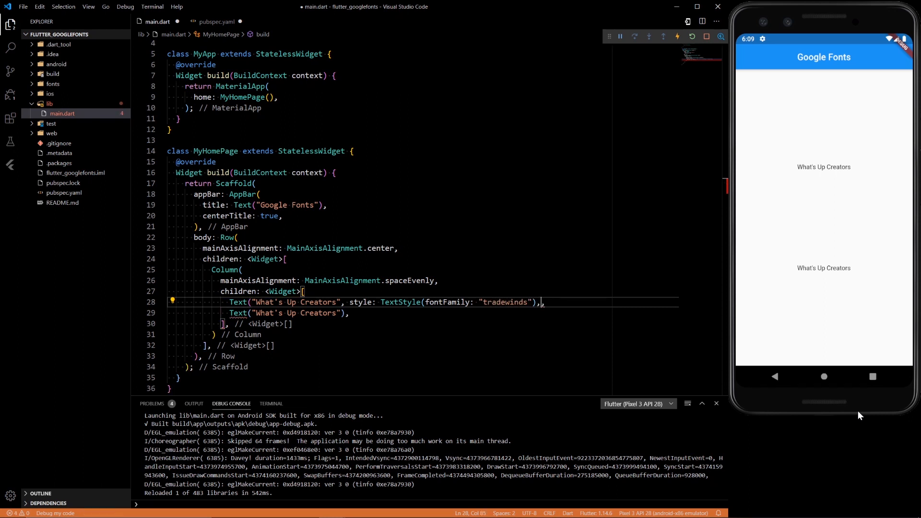
click(692, 36)
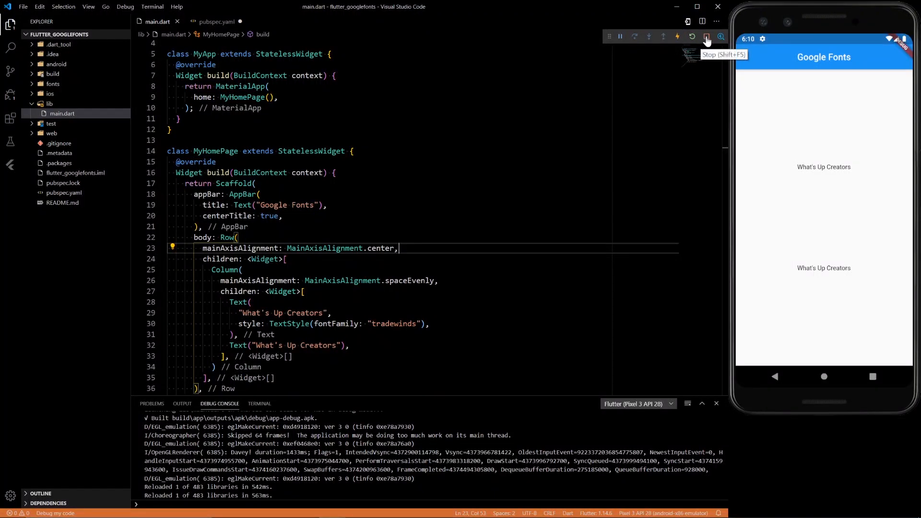
click(217, 21)
text(,)
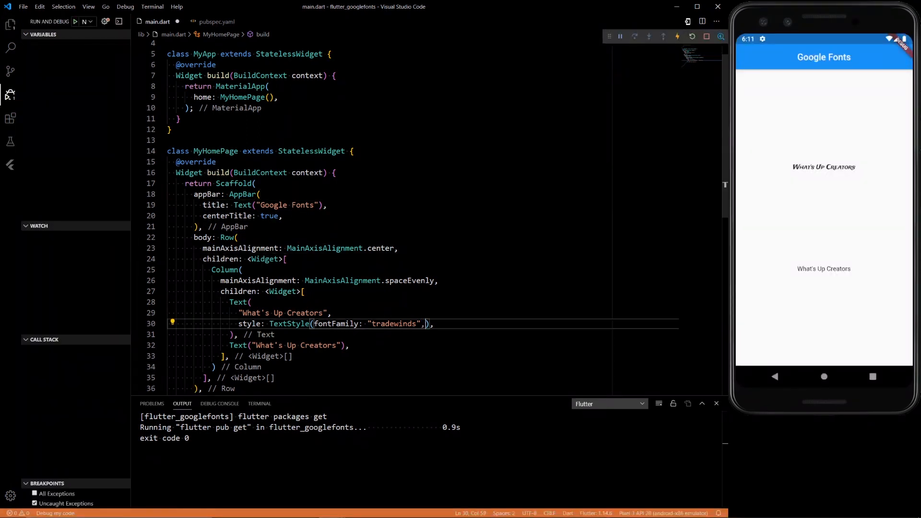
text(fontSize: 3)
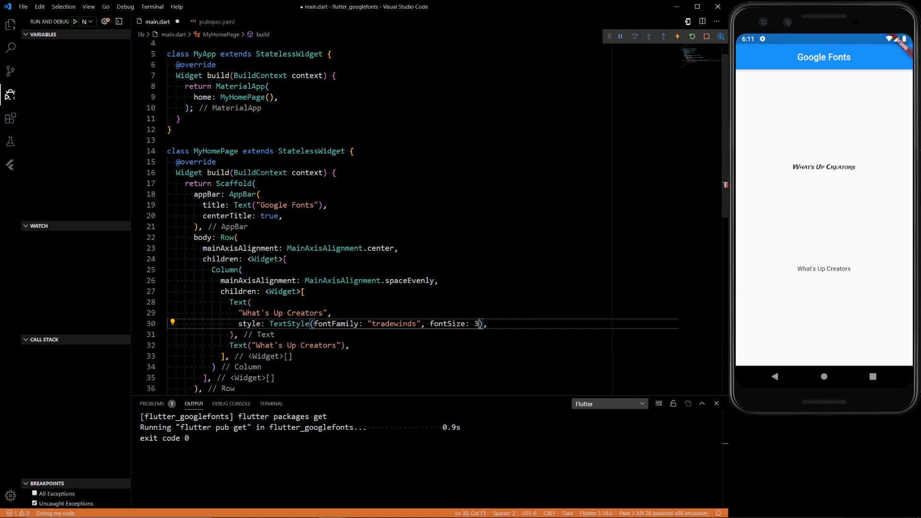
text(0)
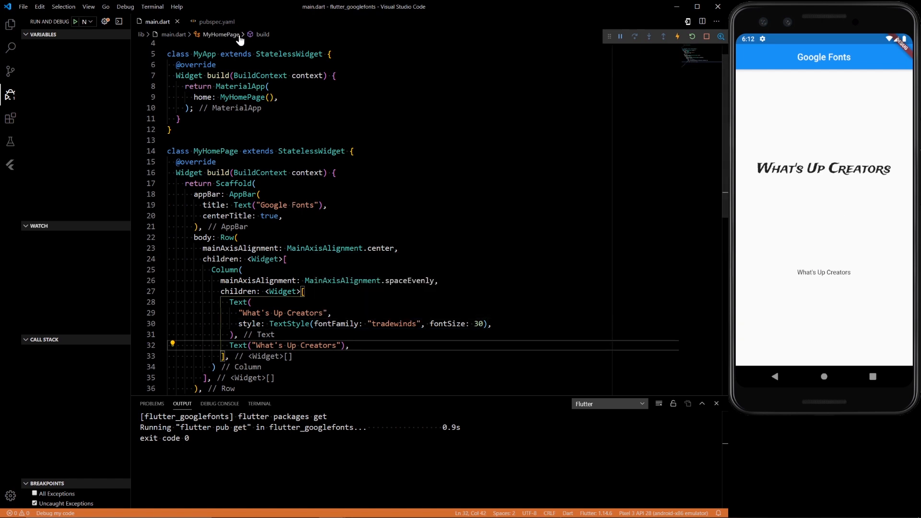
Add google_fonts under dependencies in pubspec.yaml and stop the app to rebuild
click(212, 22)
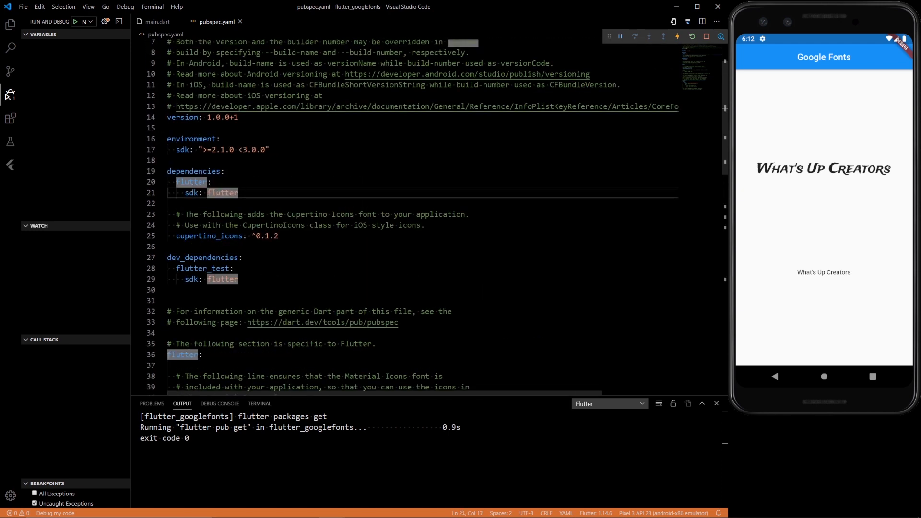
text(google_fonts:)
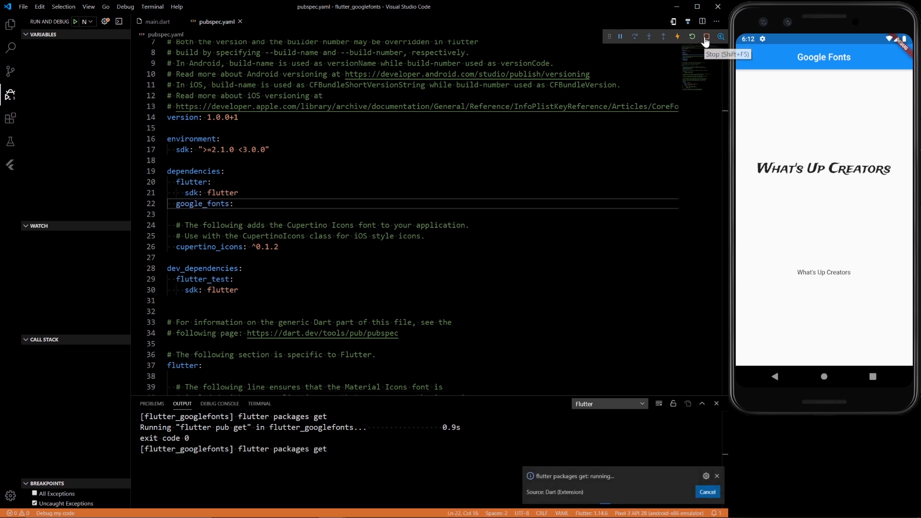
click(705, 36)
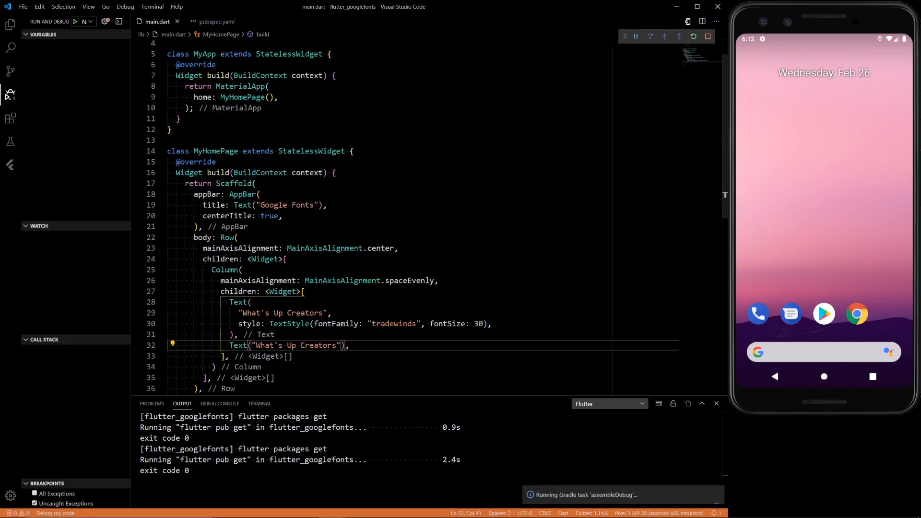
Set the second Text's style to GoogleFonts.pacifico() with auto-import, then save
text(, style: ,)
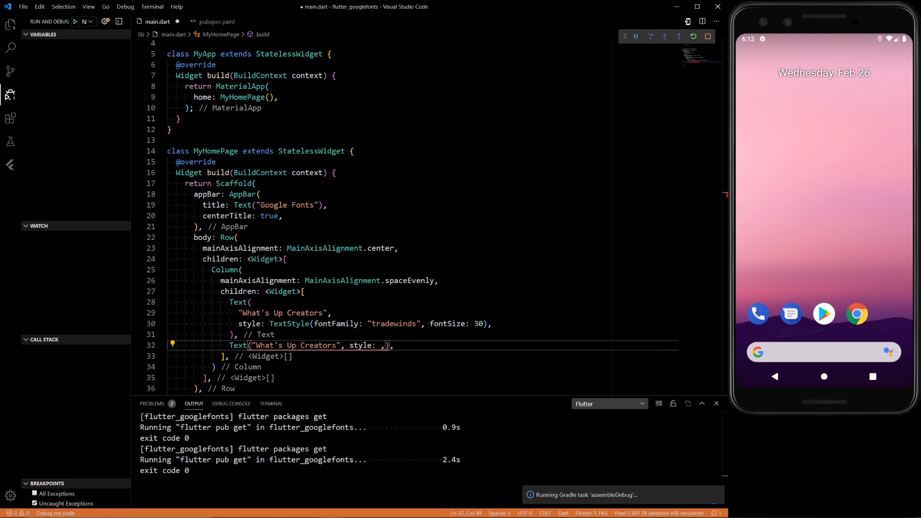
text(Goo)
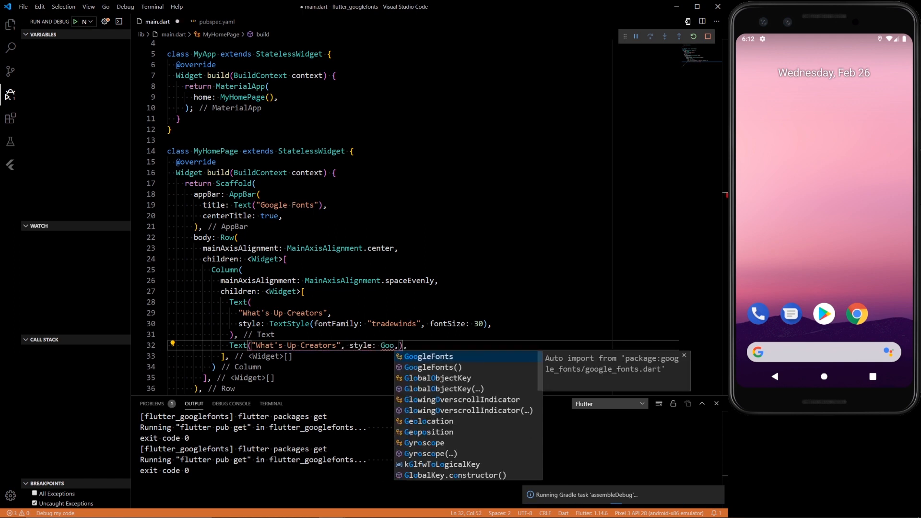
click(427, 355)
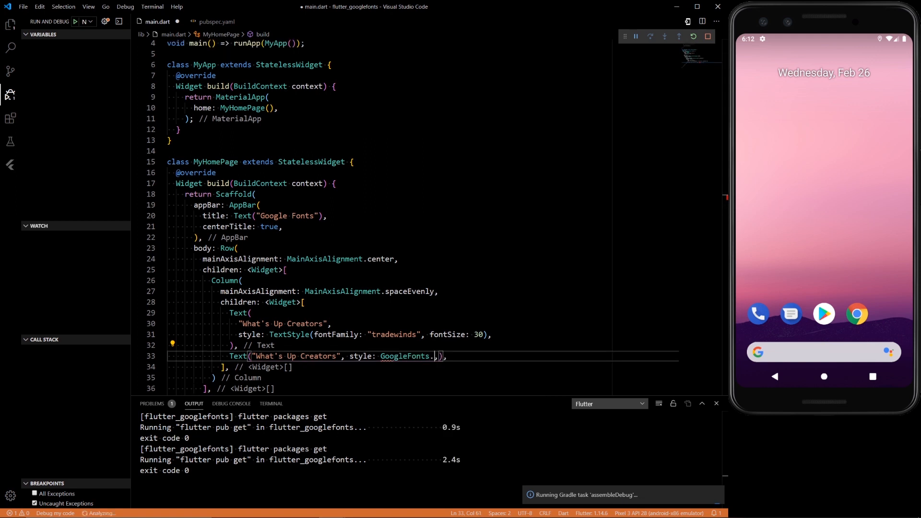
key(Backspace)
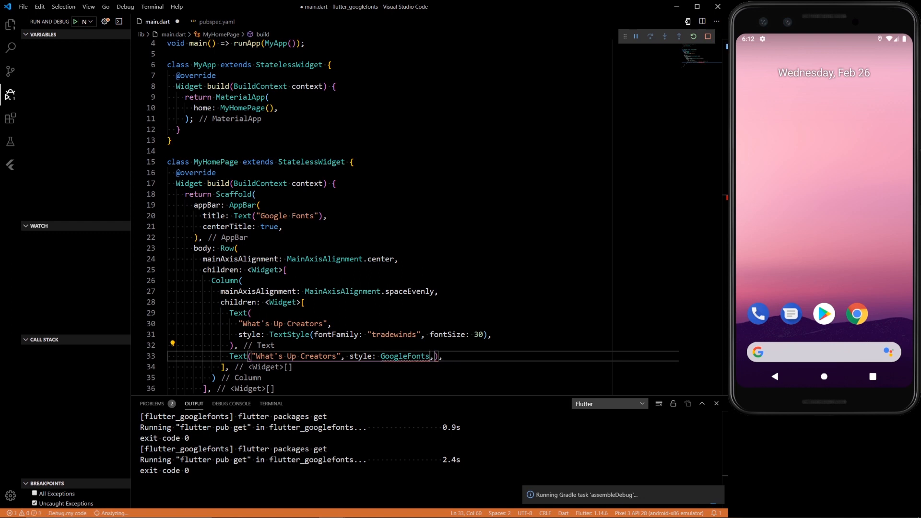
text(.p)
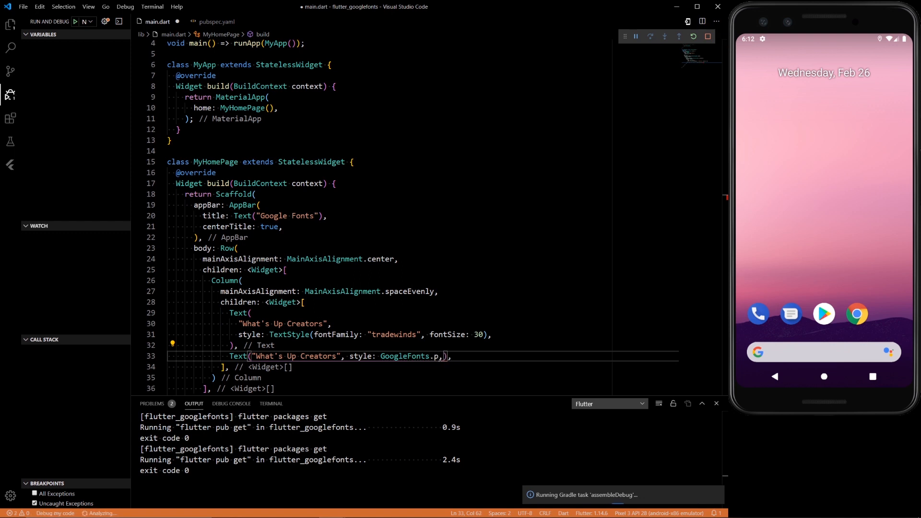
text(acifico())
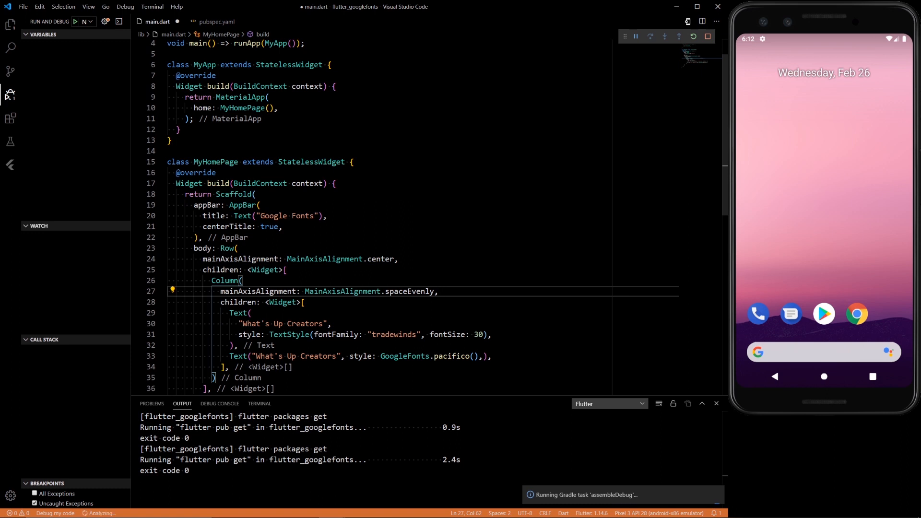
key(ctrl+s)
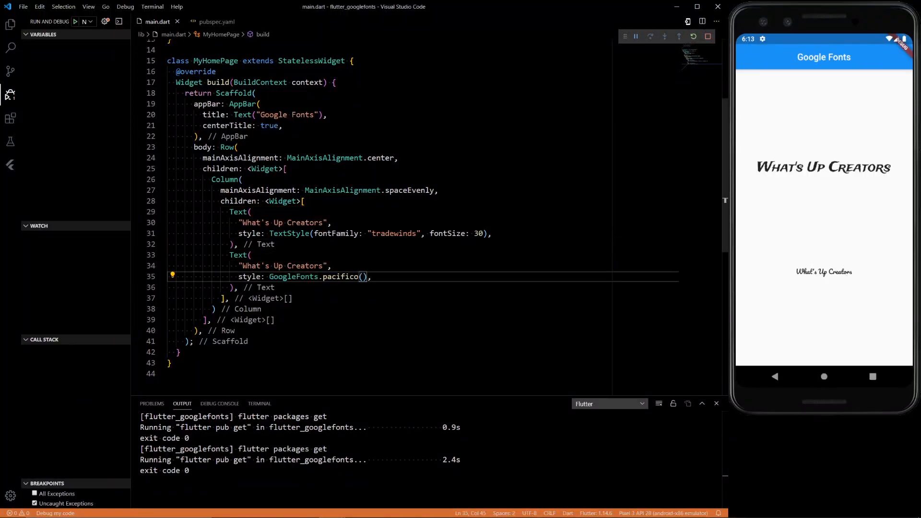
Pass textStyle: TextStyle(fontSize: 30) to GoogleFonts.pacifico() and switch to pubspec.yaml
text(textStyle:)
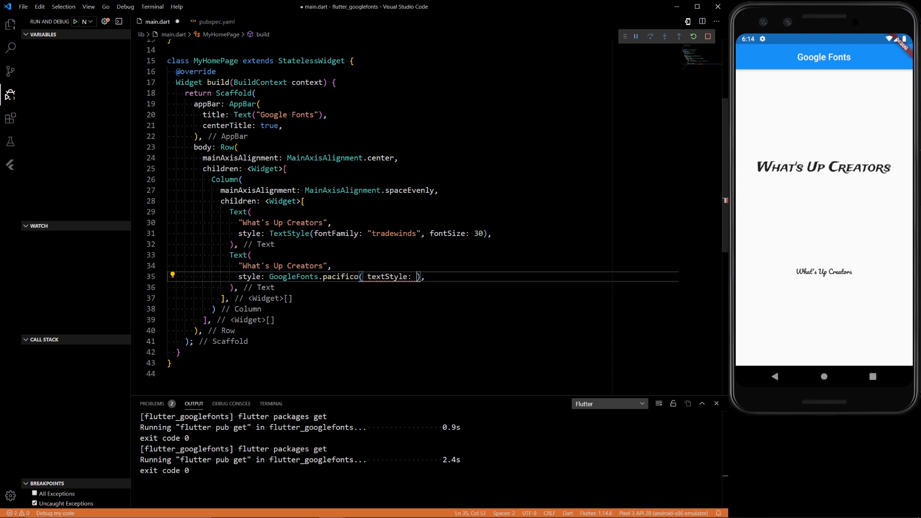
text(TextStyle)
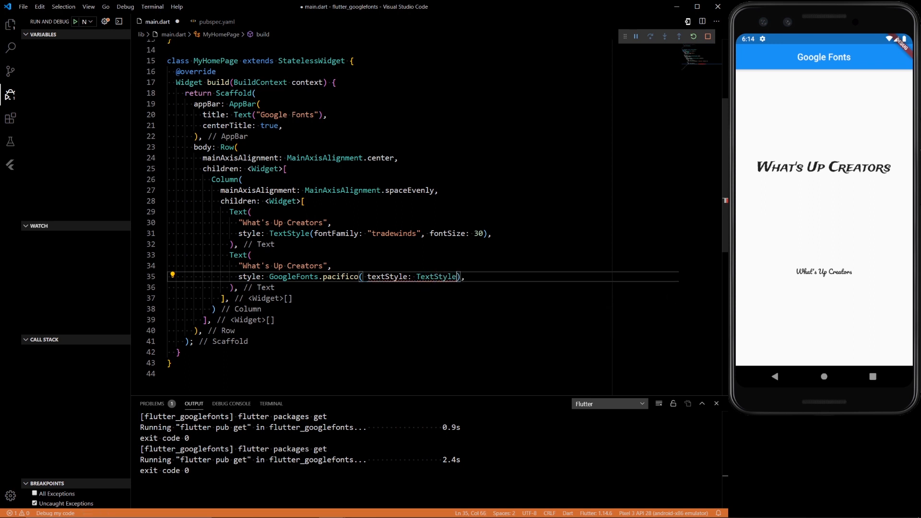
text(fontSize: 30,)
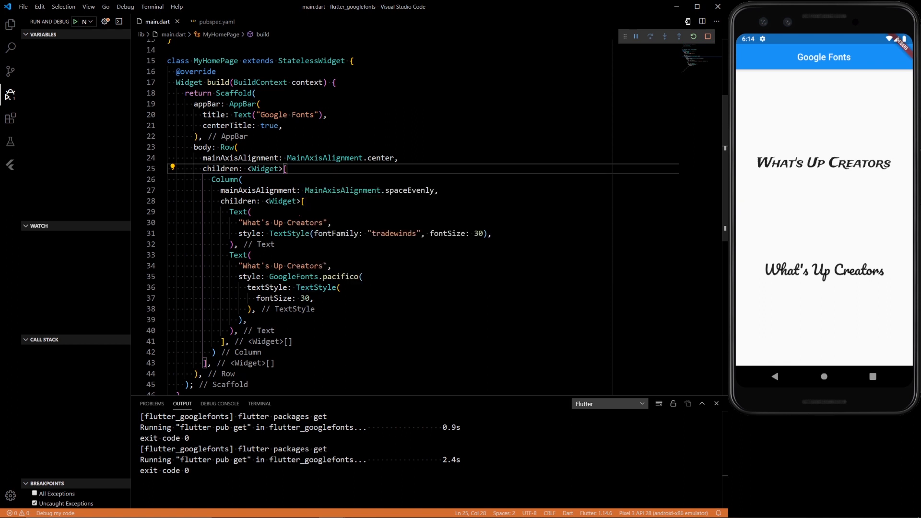
click(233, 319)
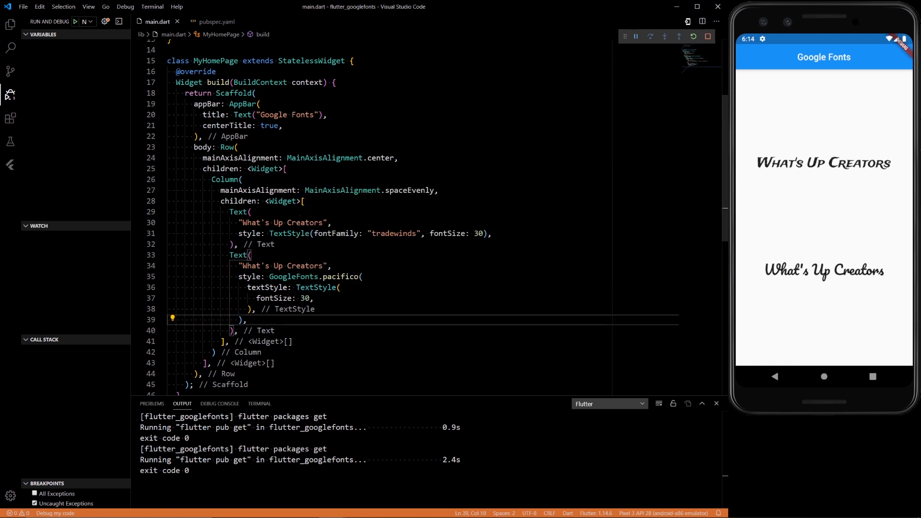
mouse_move(217, 22)
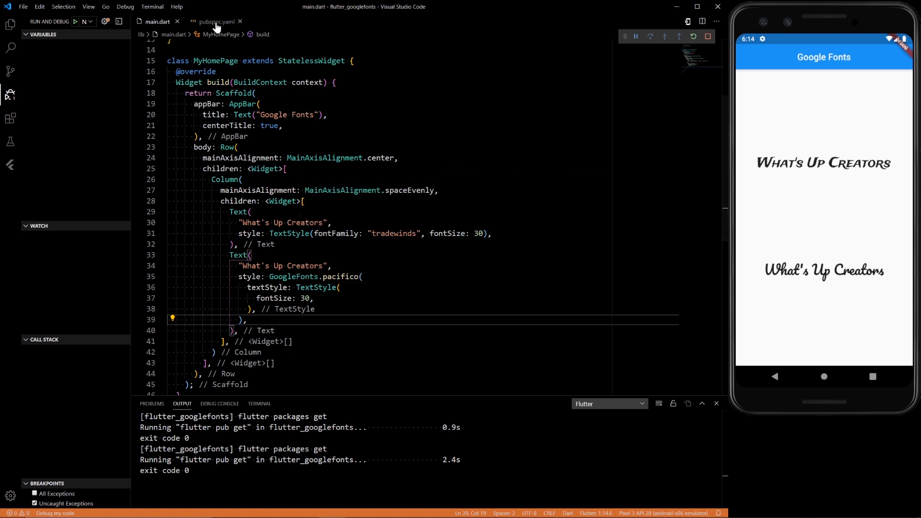
click(214, 21)
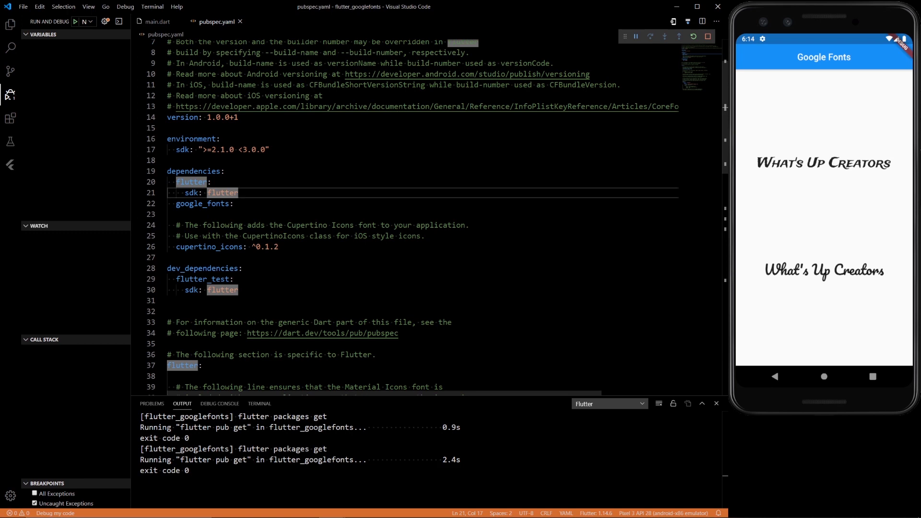
scroll(down, 3)
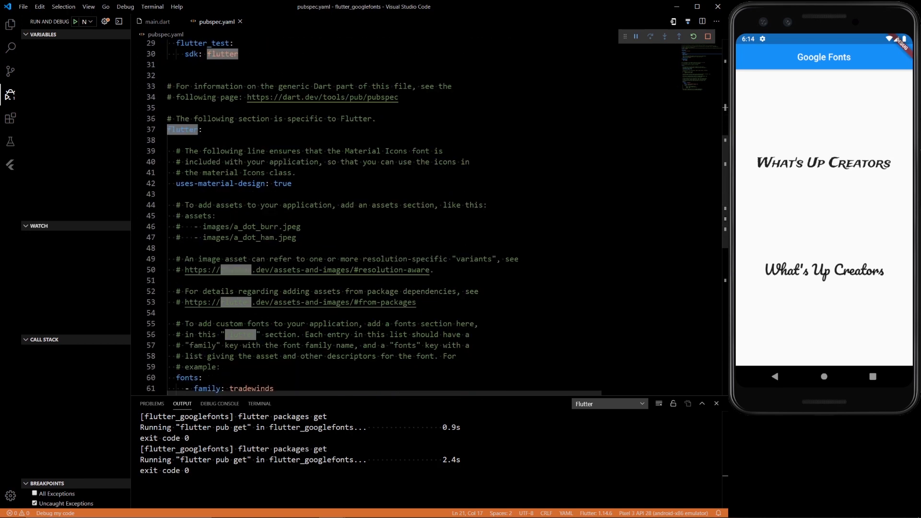
scroll(up, 3)
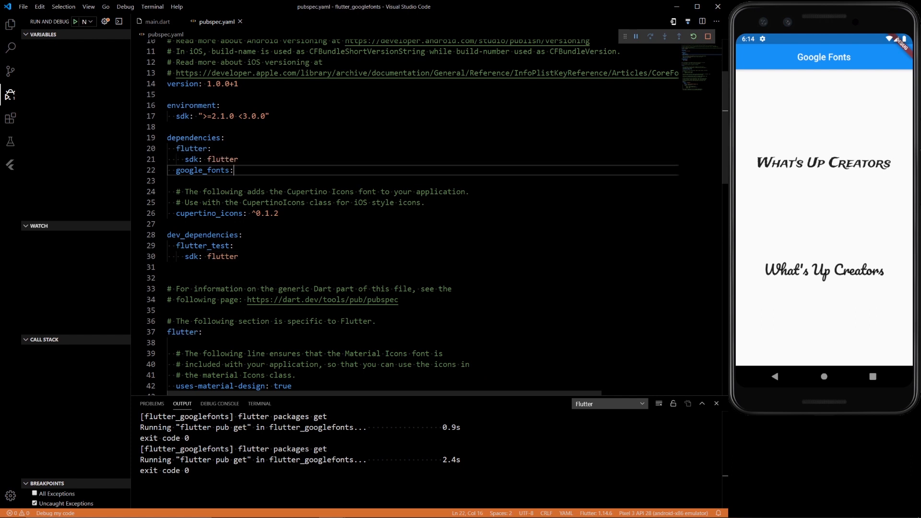
key(Return)
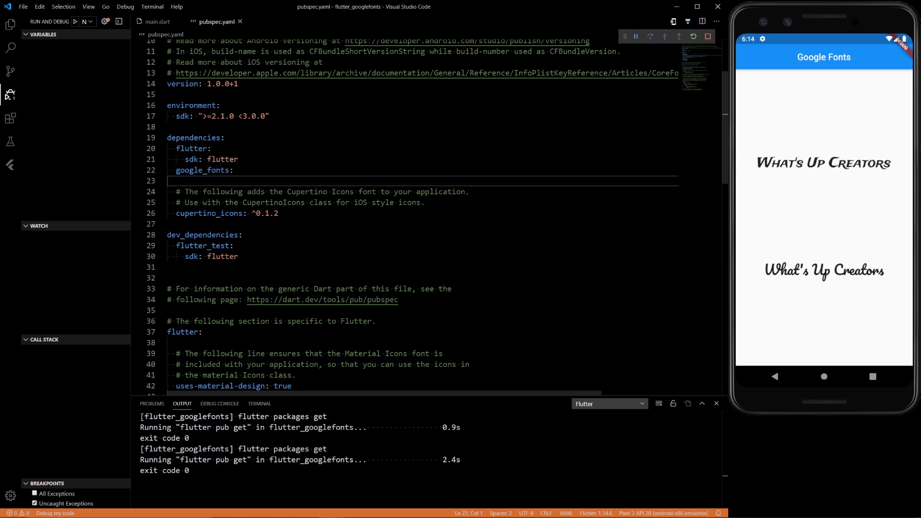
click(234, 170)
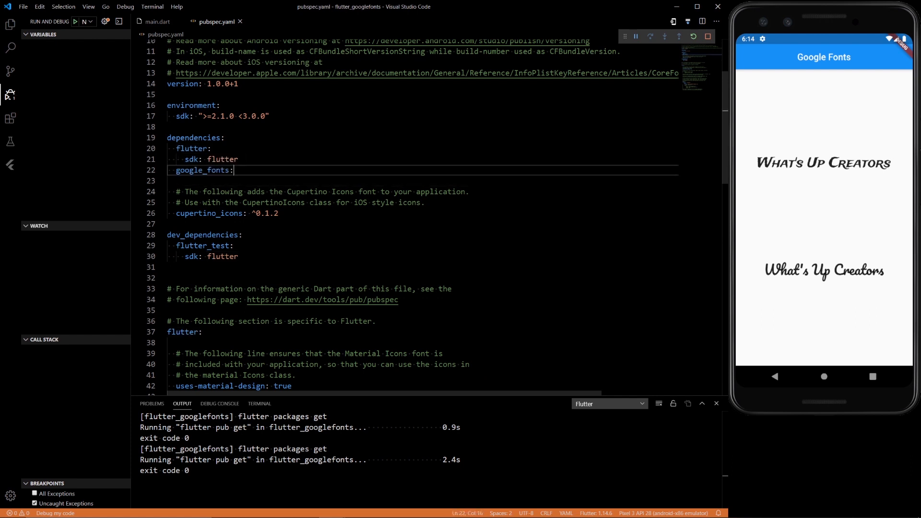
scroll(down, 3)
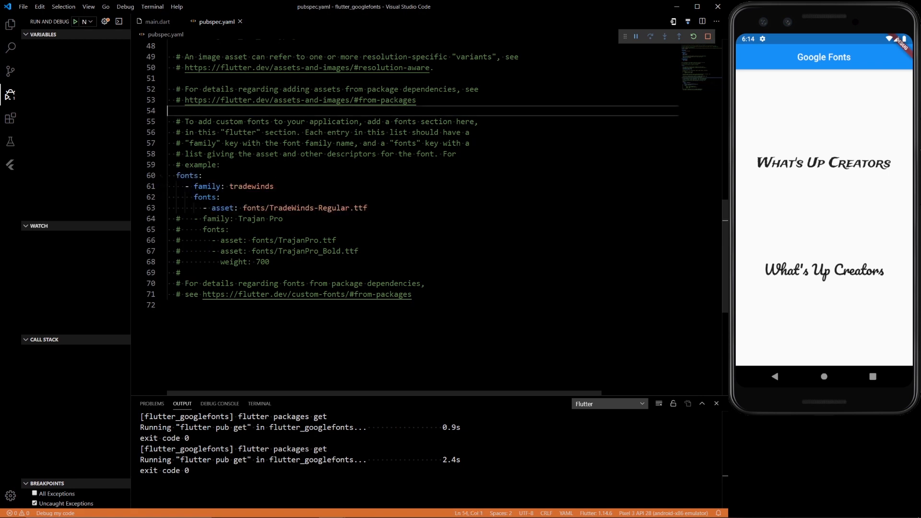
click(156, 22)
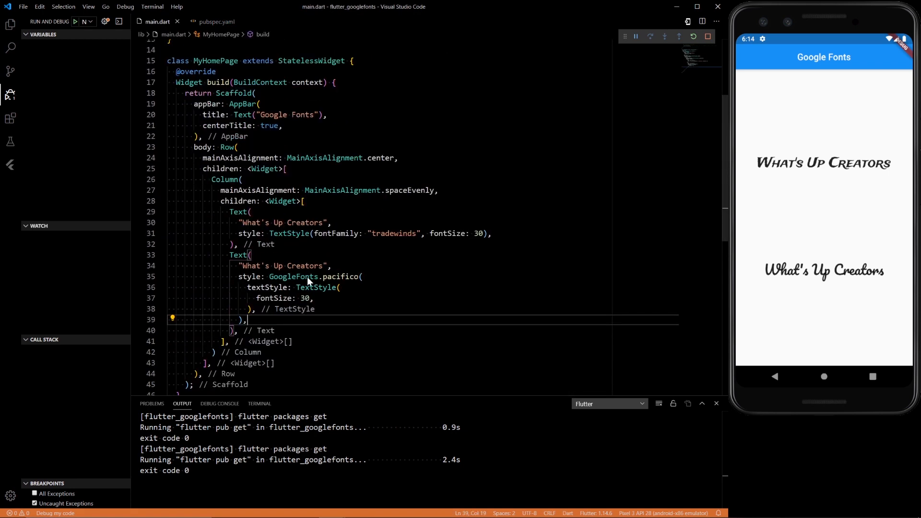
mouse_move(293, 276)
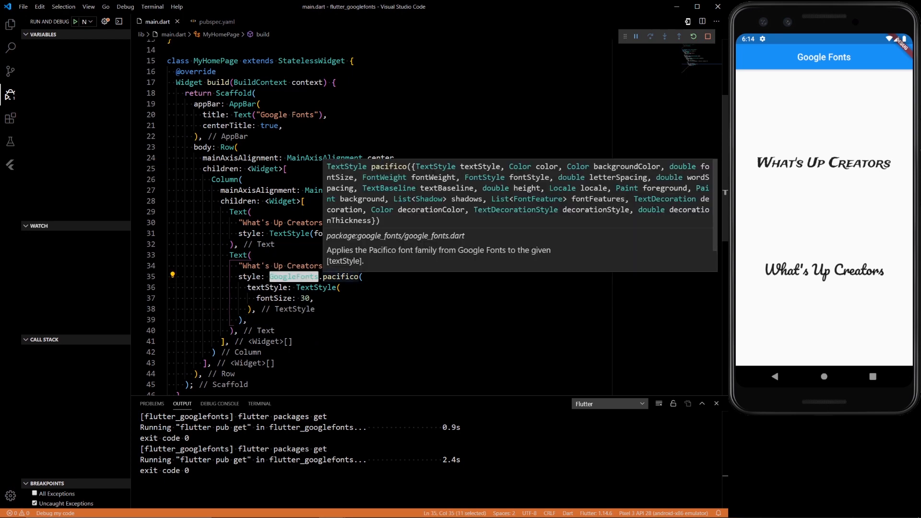
mouse_move(307, 287)
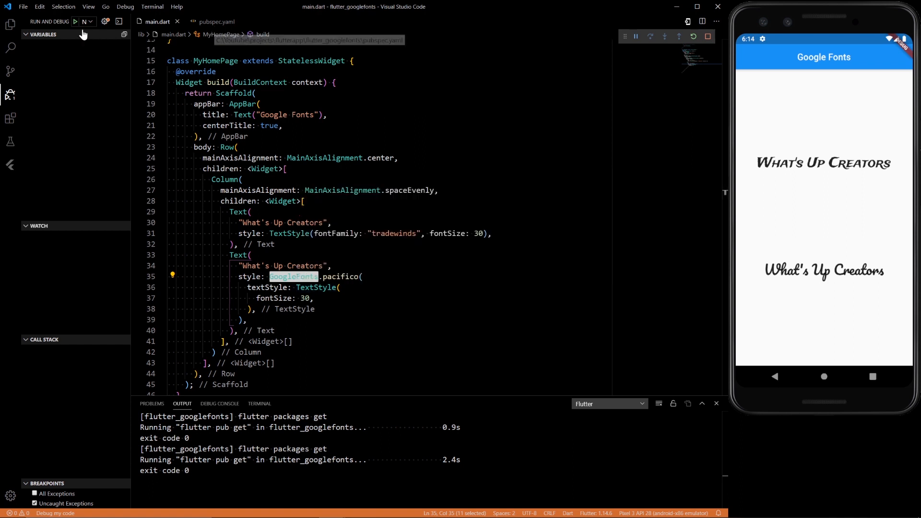
click(215, 22)
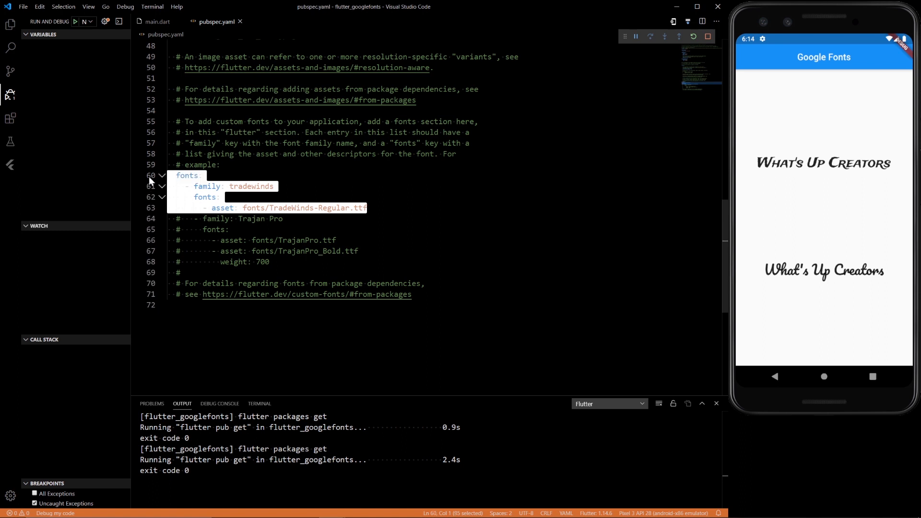
click(157, 21)
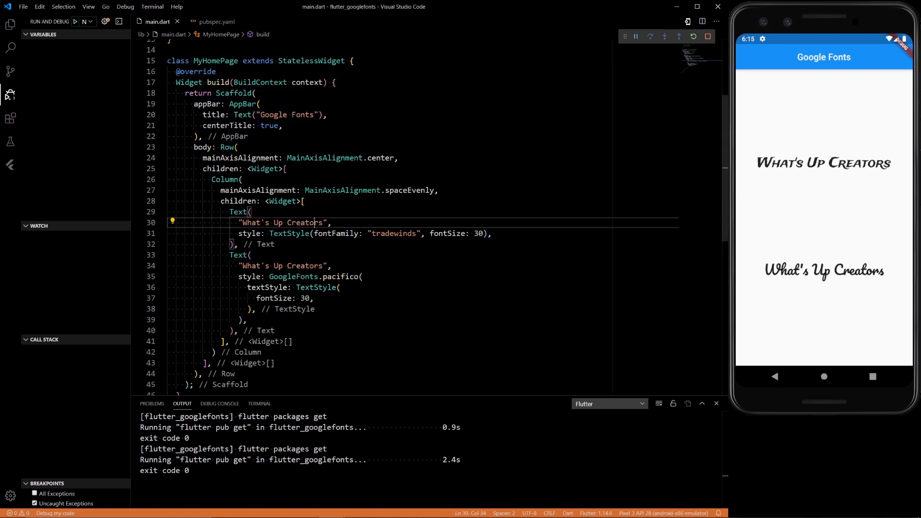
scroll(up, 3)
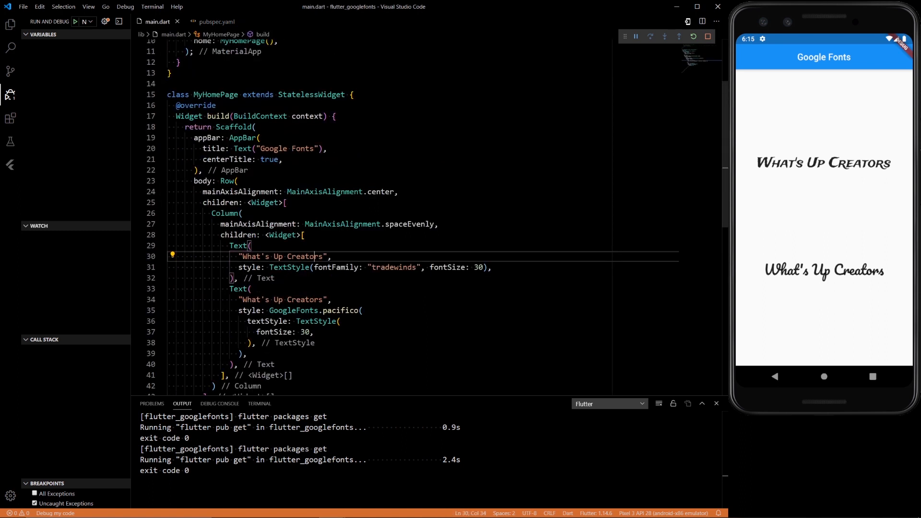